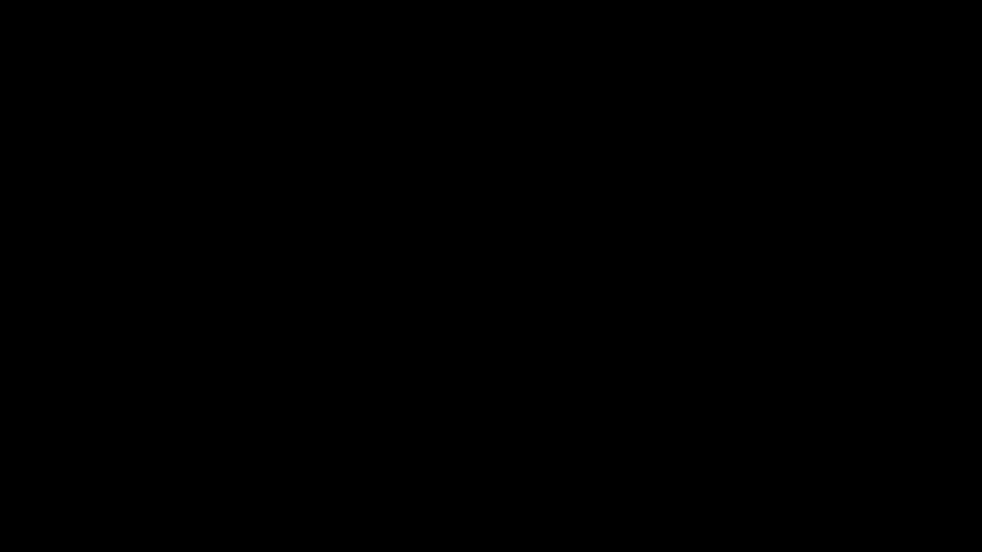
click(491, 276)
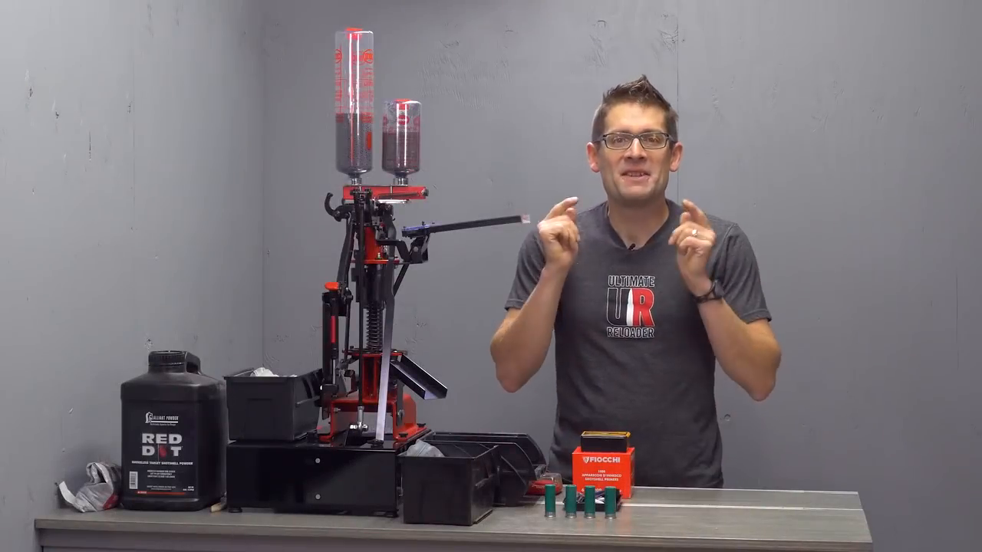